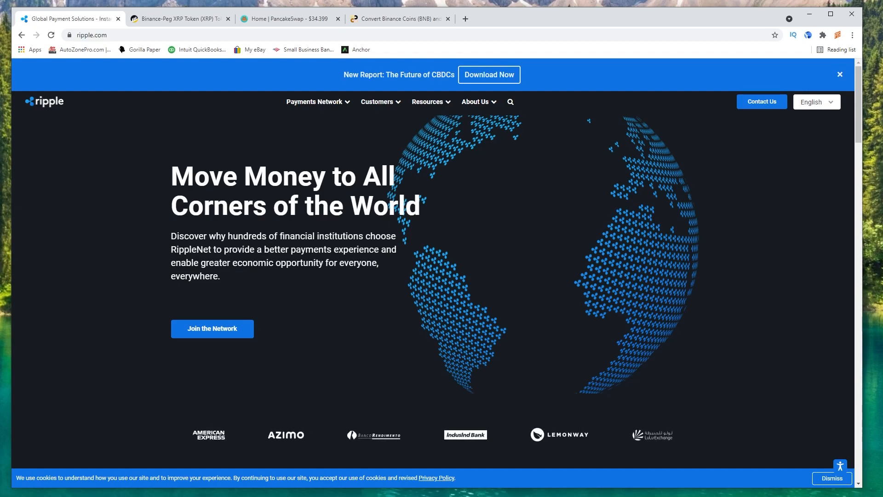
{"action": "mouse_move", "coordinate": [680, 231]}
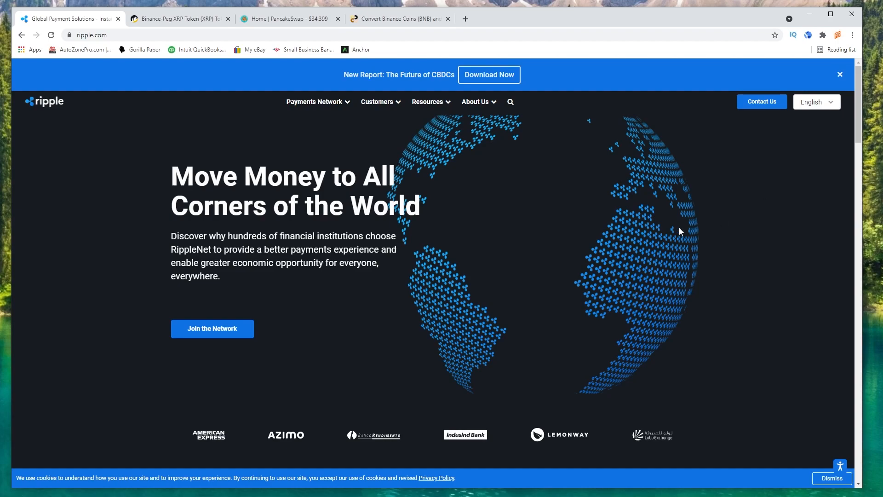
- Review the Binance-Peg XRP Token page in BscScan and highlight the XRP symbol
{"action": "scroll", "scroll_direction": "down", "scroll_amount": 3}
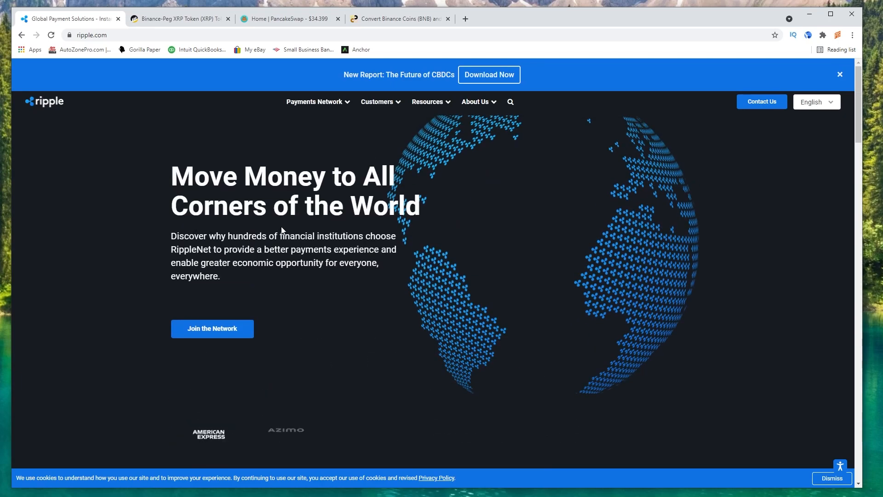
{"action": "left_click", "coordinate": [178, 19]}
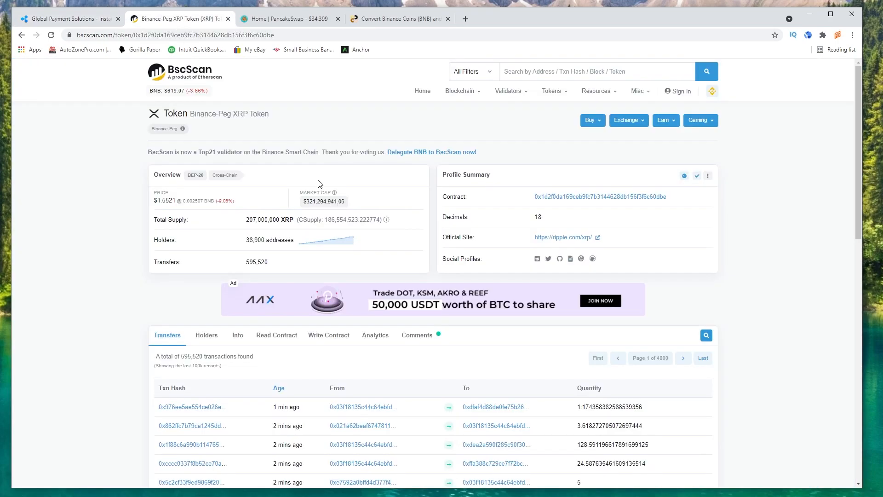
{"action": "mouse_move", "coordinate": [233, 122]}
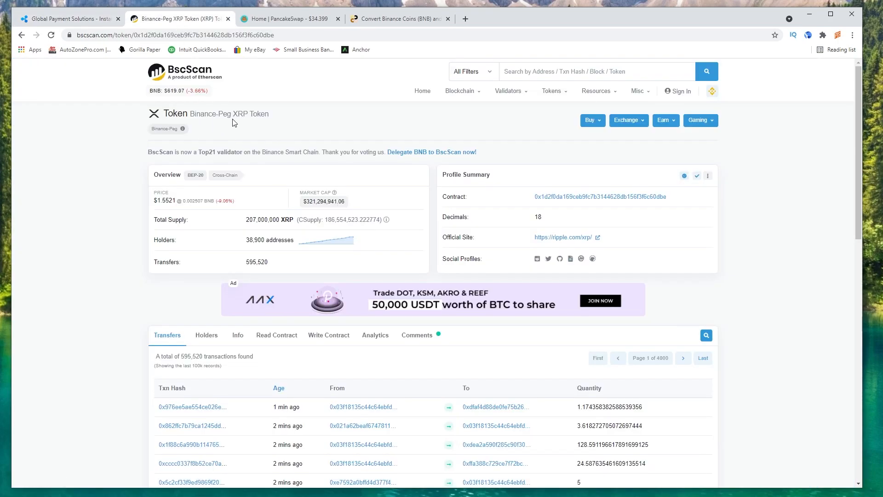
{"action": "mouse_move", "coordinate": [265, 122]}
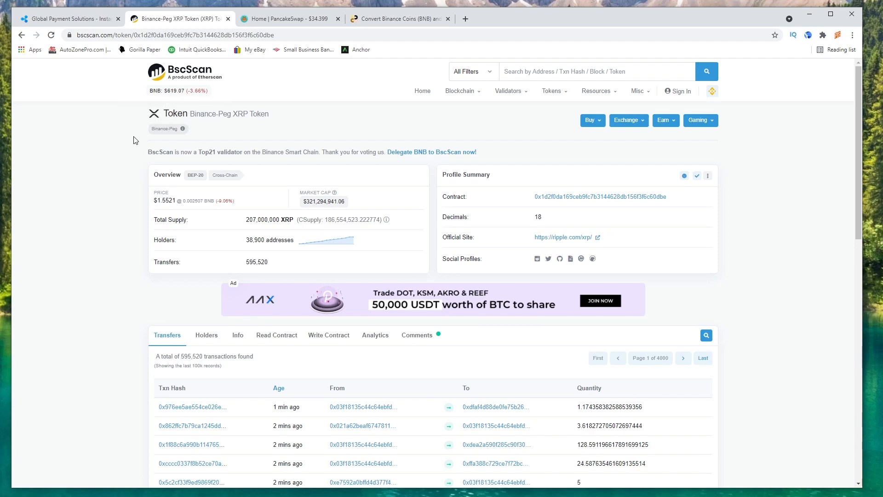
{"action": "mouse_move", "coordinate": [290, 119]}
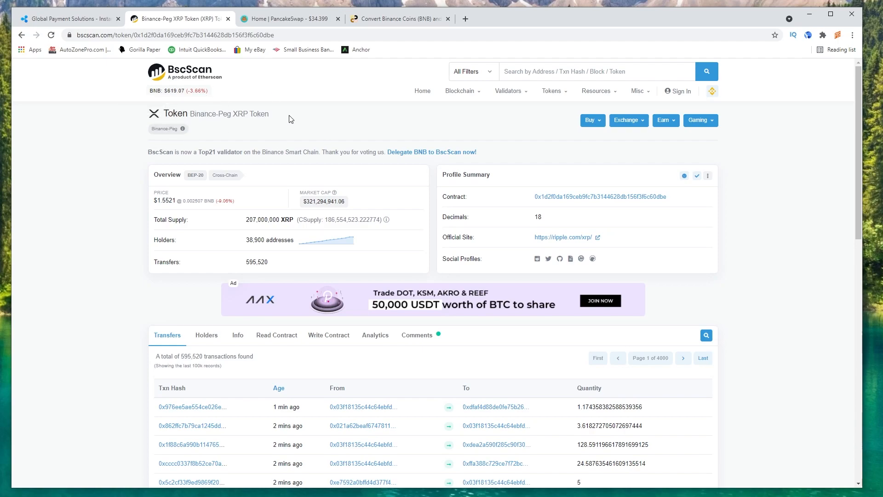
{"action": "double_click", "coordinate": [240, 115]}
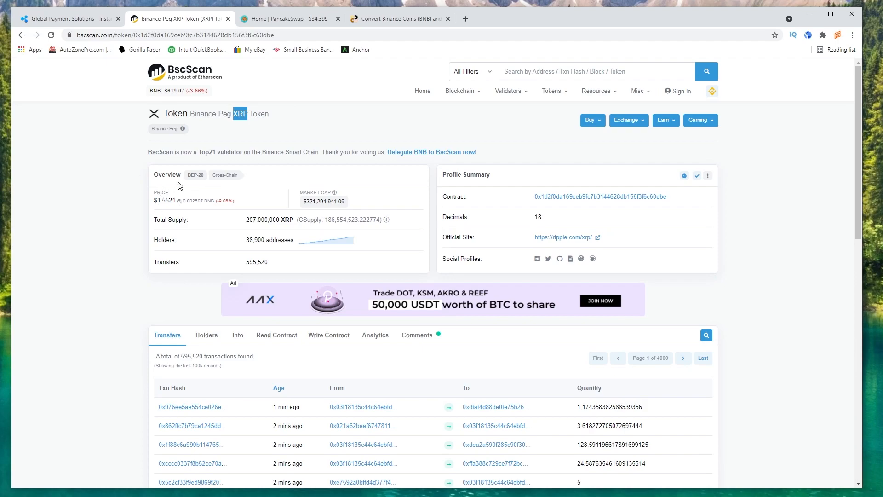
{"action": "mouse_move", "coordinate": [119, 320]}
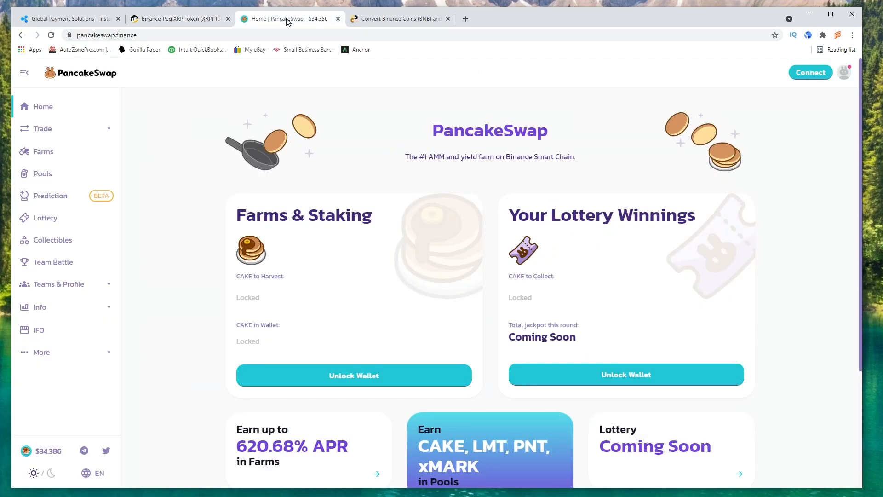
- Switch to PancakeSwap and bring up the wallet connection choices
{"action": "left_click", "coordinate": [810, 72]}
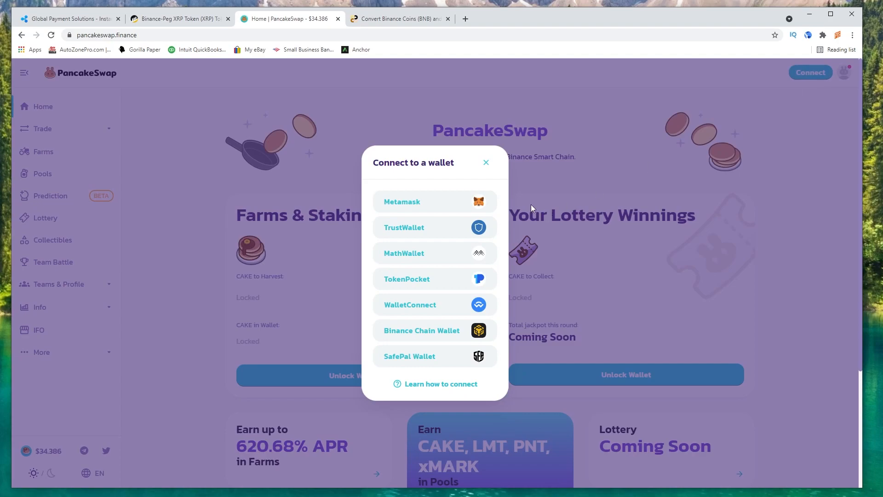
{"action": "mouse_move", "coordinate": [466, 204]}
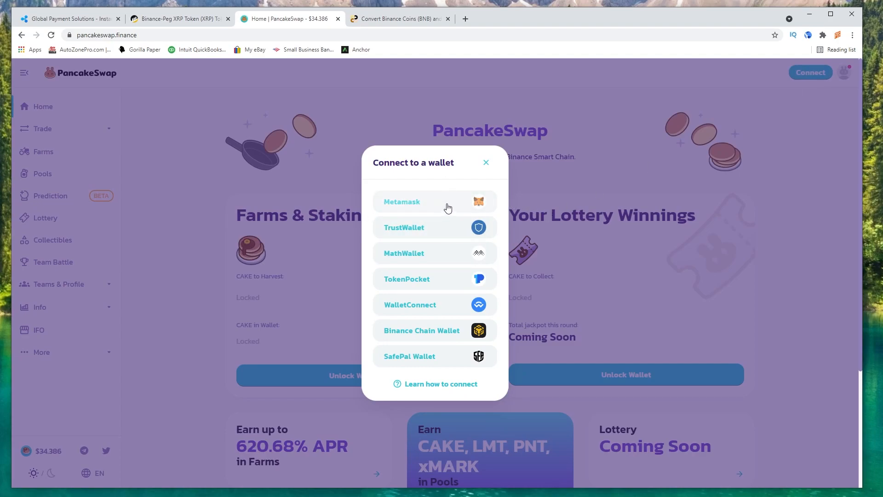
{"action": "left_click", "coordinate": [486, 161]}
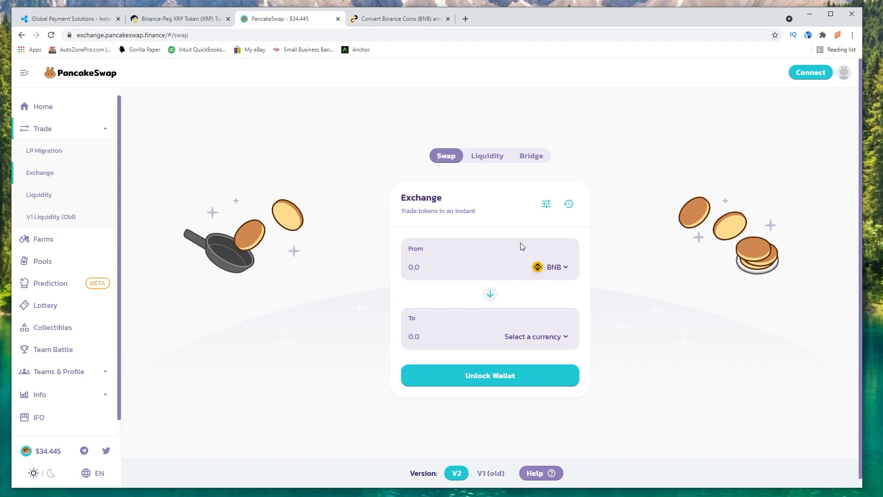
{"action": "mouse_move", "coordinate": [560, 245]}
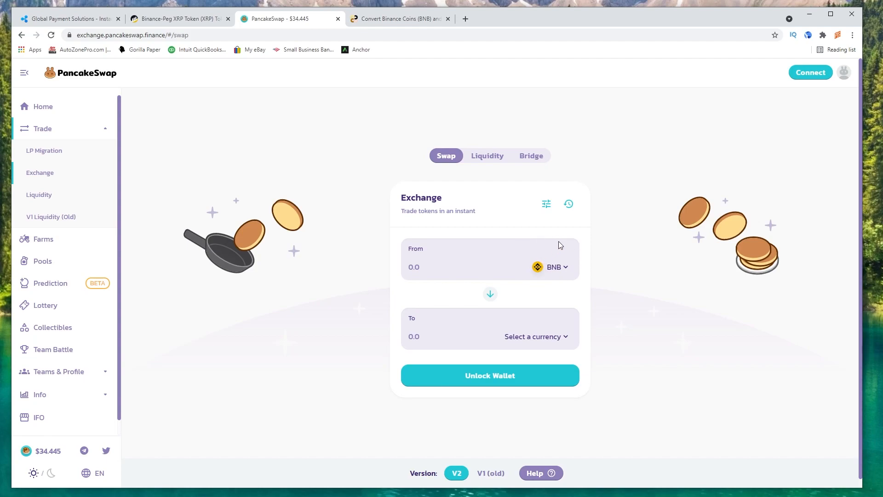
- Search 'xrp' and set XRP as the token to receive for the BNB swap
{"action": "left_click", "coordinate": [533, 337]}
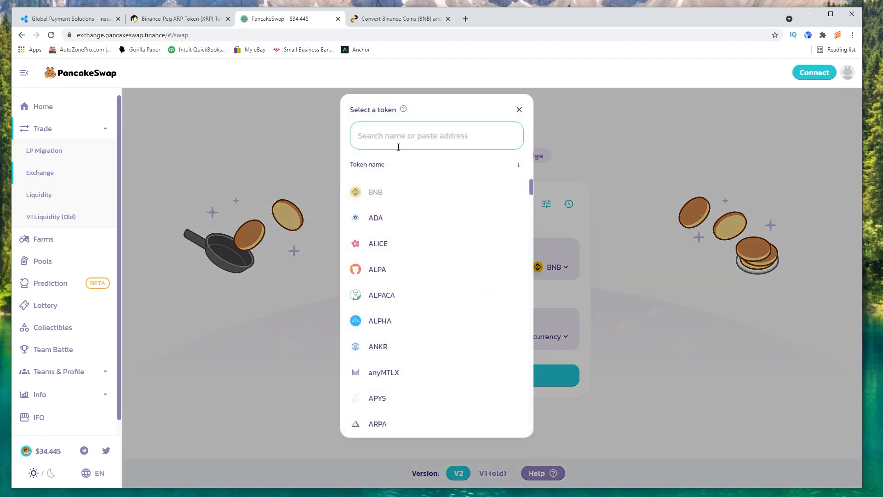
{"action": "type", "text": "xrp"}
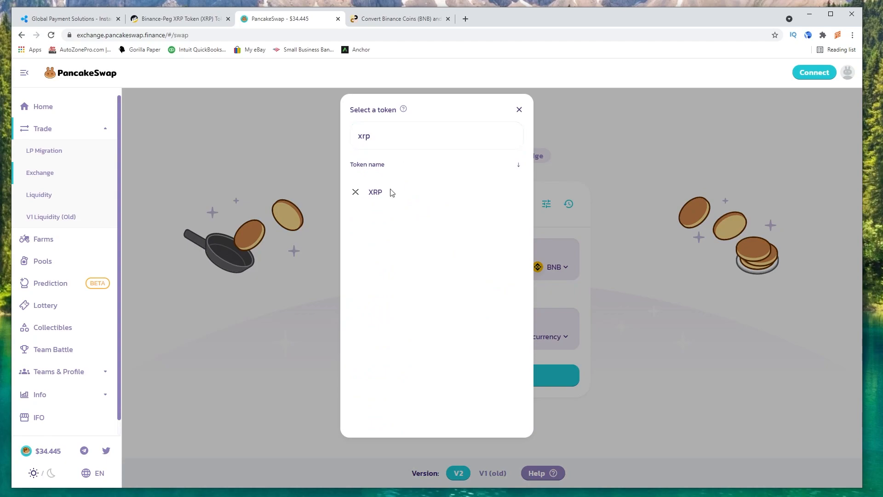
{"action": "left_click", "coordinate": [374, 192]}
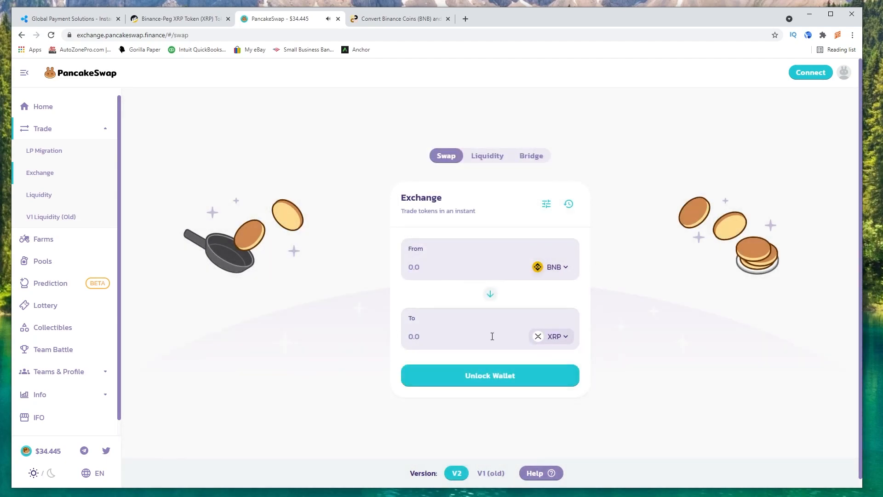
{"action": "mouse_move", "coordinate": [816, 195]}
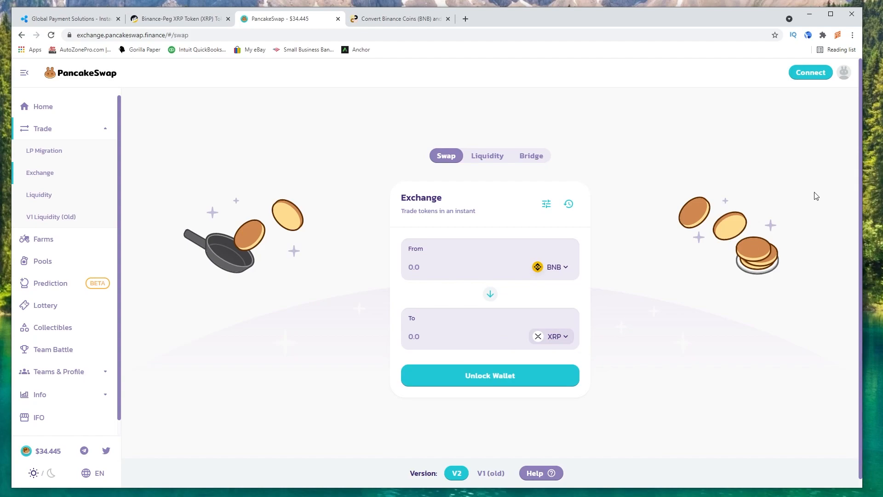
{"action": "mouse_move", "coordinate": [628, 272]}
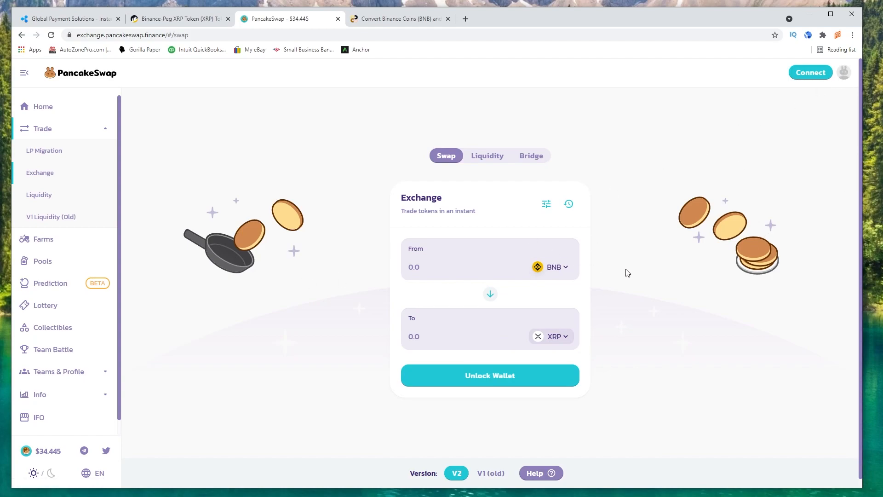
- Return to the BscScan token page and highlight the 207,000,000 XRP total supply
{"action": "left_click", "coordinate": [179, 18]}
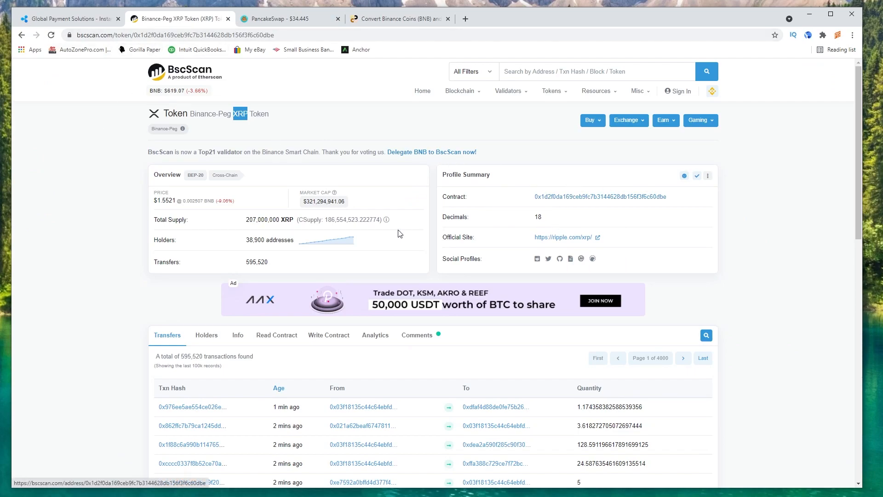
{"action": "double_click", "coordinate": [270, 220]}
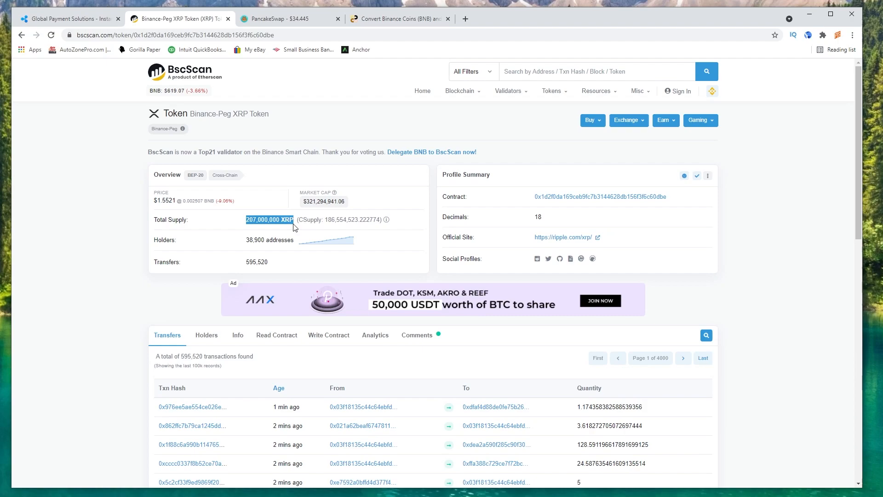
{"action": "mouse_move", "coordinate": [254, 248]}
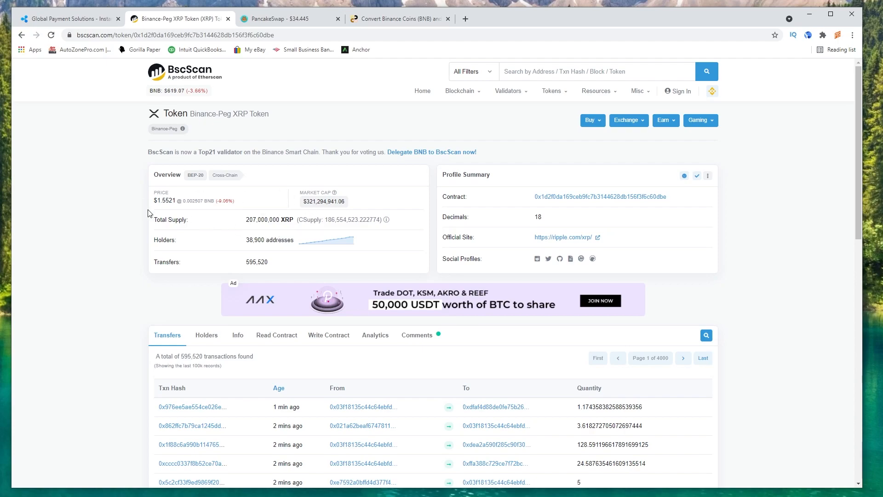
{"action": "mouse_move", "coordinate": [505, 216]}
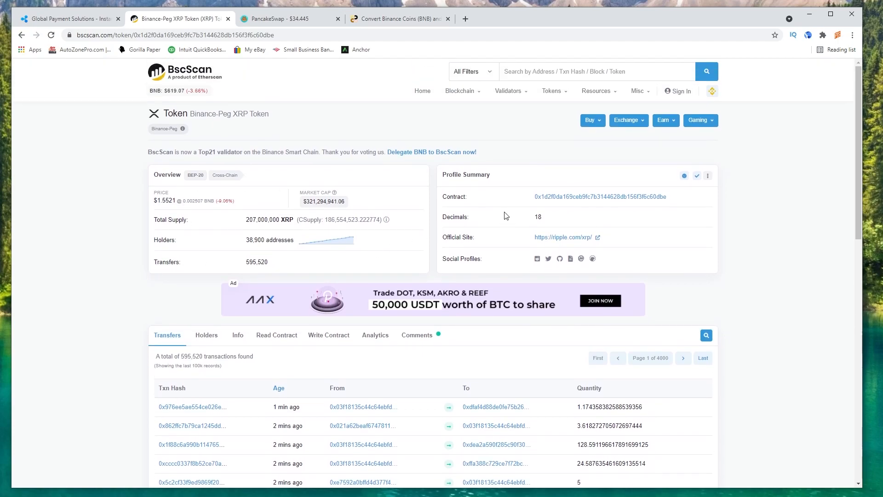
{"action": "mouse_move", "coordinate": [145, 191]}
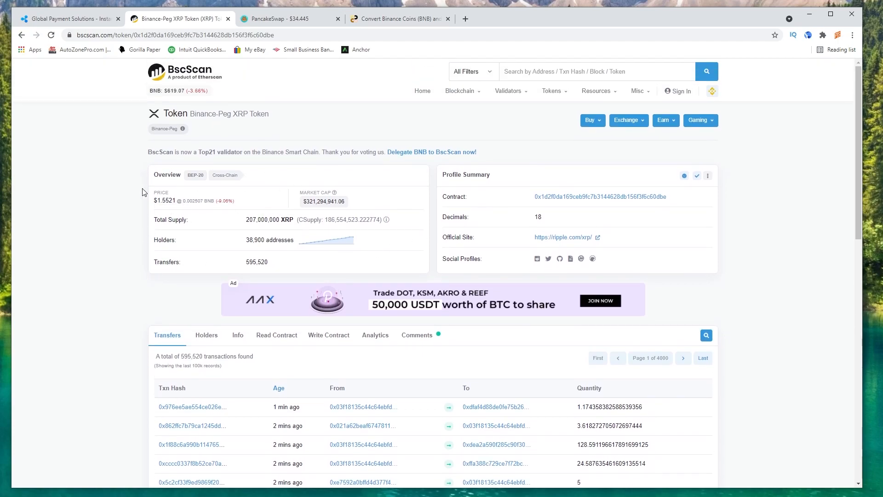
{"action": "mouse_move", "coordinate": [780, 293]}
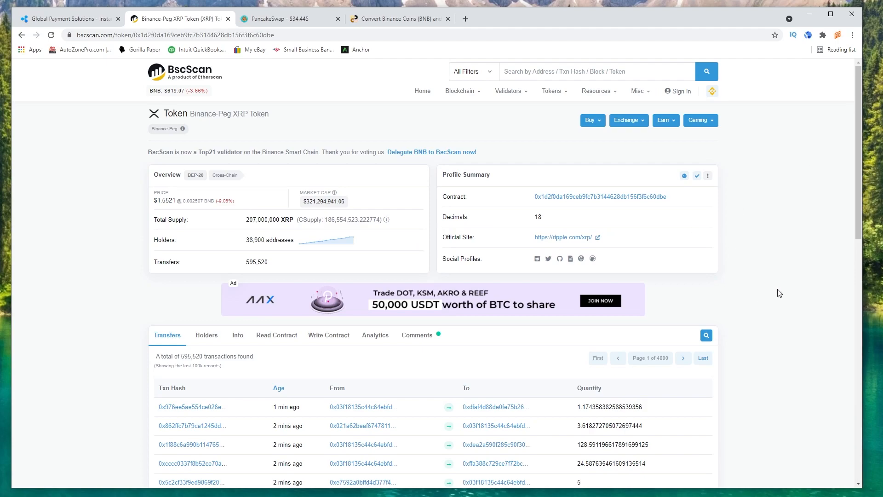
- Switch back to the PancakeSwap exchange page set to swap BNB for XRP
{"action": "left_click", "coordinate": [289, 18]}
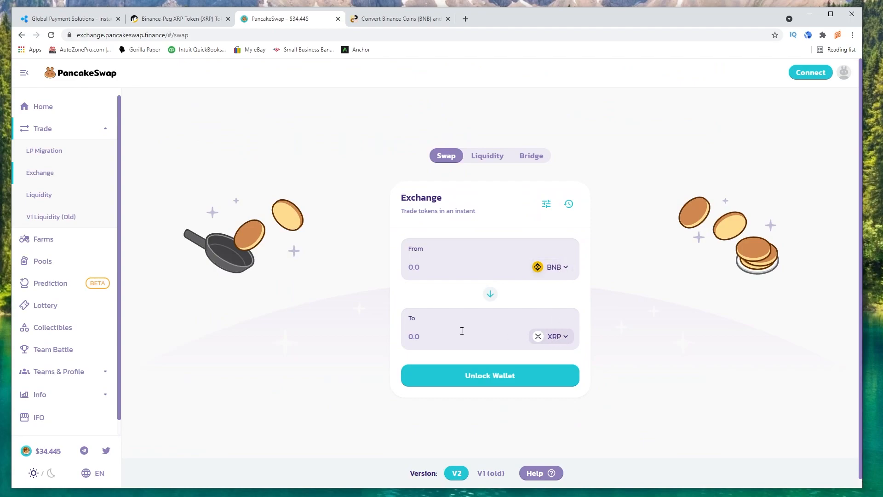
{"action": "mouse_move", "coordinate": [237, 219]}
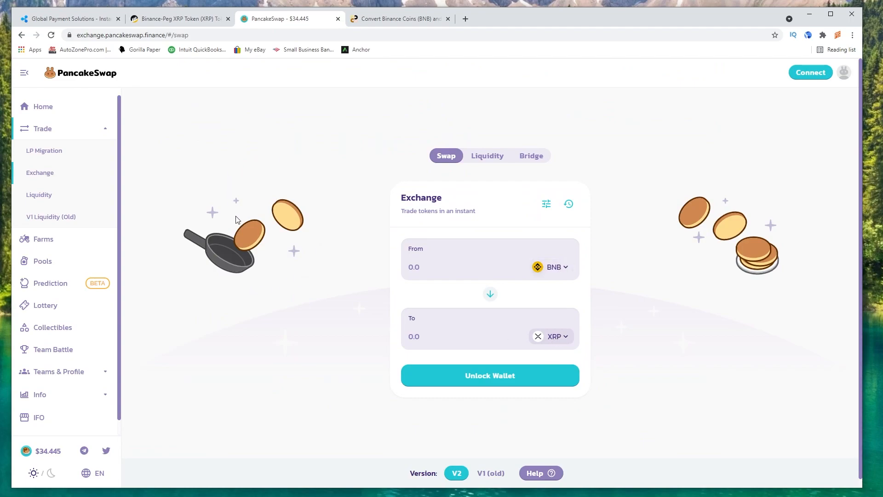
{"action": "mouse_move", "coordinate": [282, 234]}
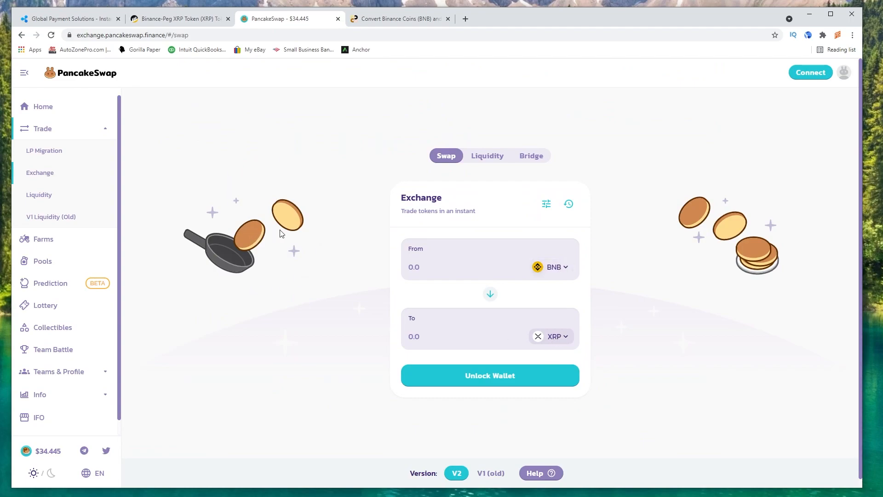
{"action": "mouse_move", "coordinate": [250, 307]}
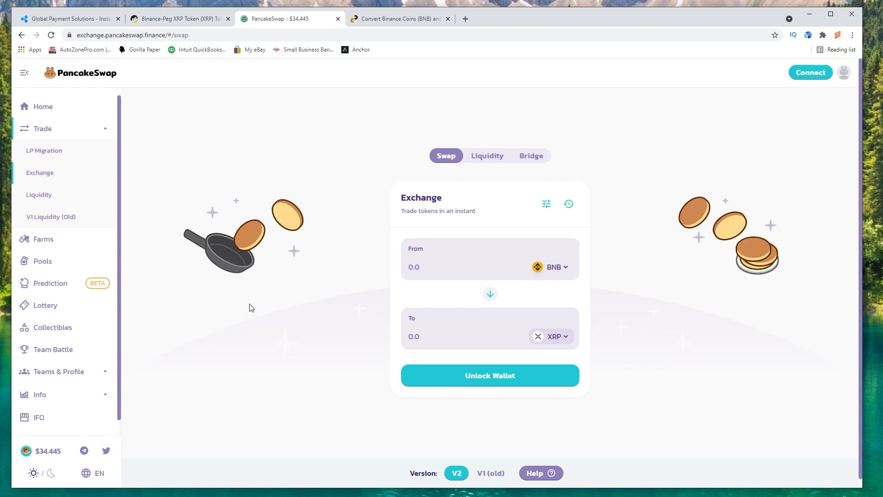
{"action": "mouse_move", "coordinate": [330, 334]}
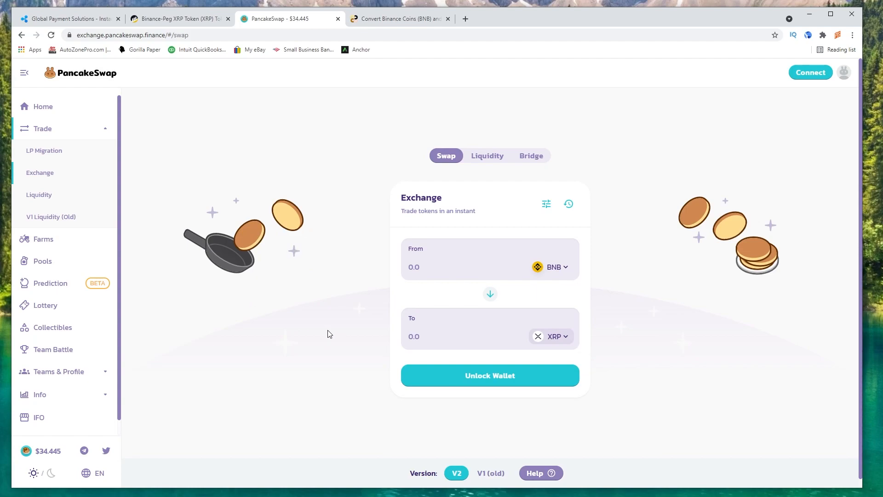
{"action": "mouse_move", "coordinate": [732, 139]}
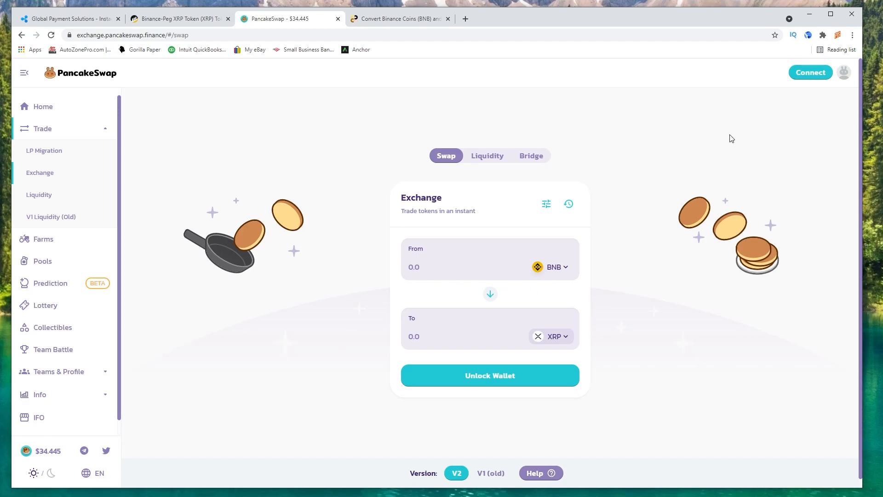